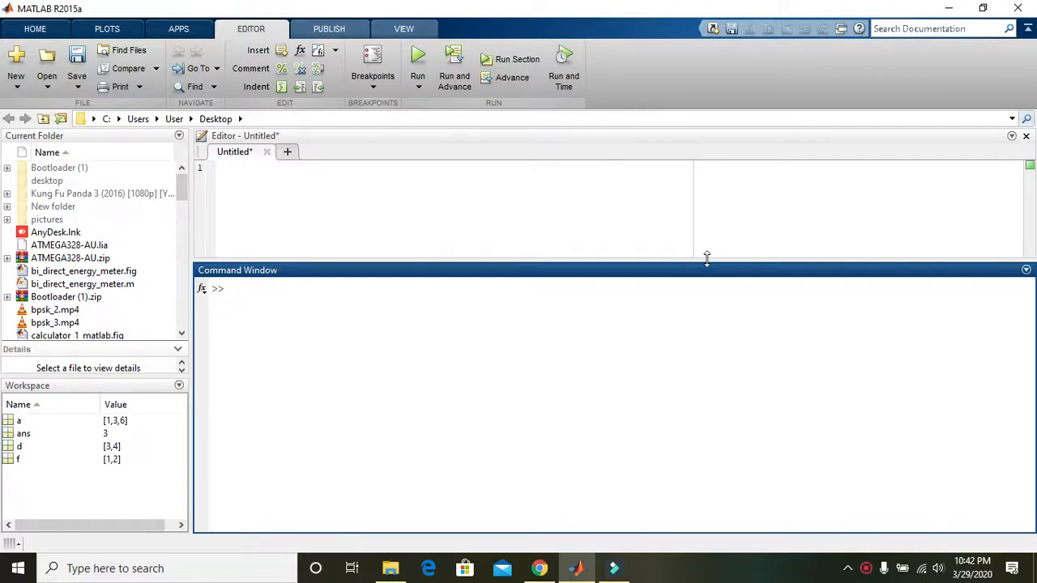
Raise the Editor/Command Window splitter so the Command Window is taller than the empty script editor.
{"action": "left_click_drag", "start_coordinate": [706, 259], "coordinate": [705, 298]}
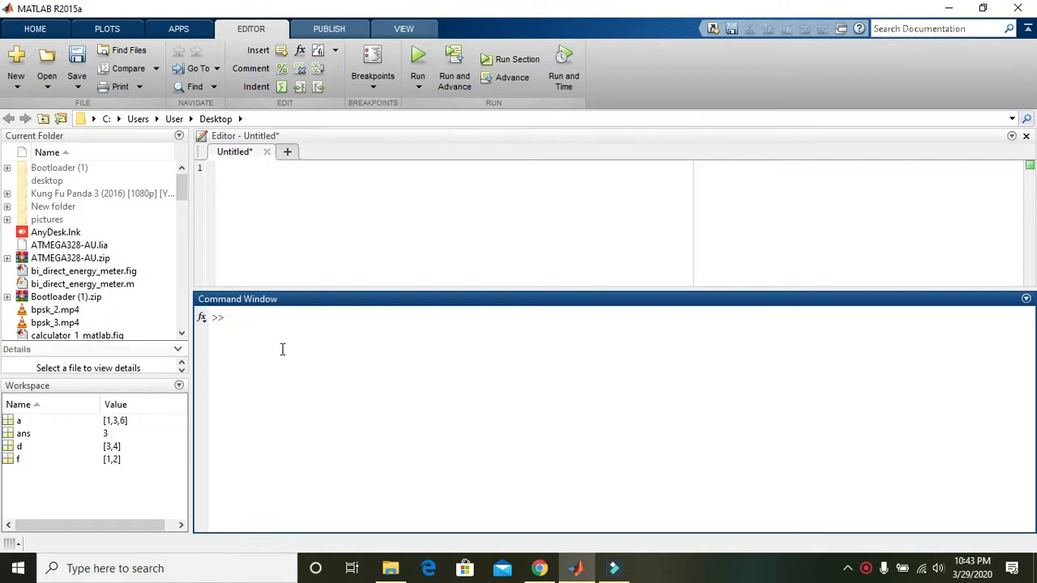
Define a = [1 2 3] and run length(a), returning ans = 3.
{"action": "type", "text": "a=["}
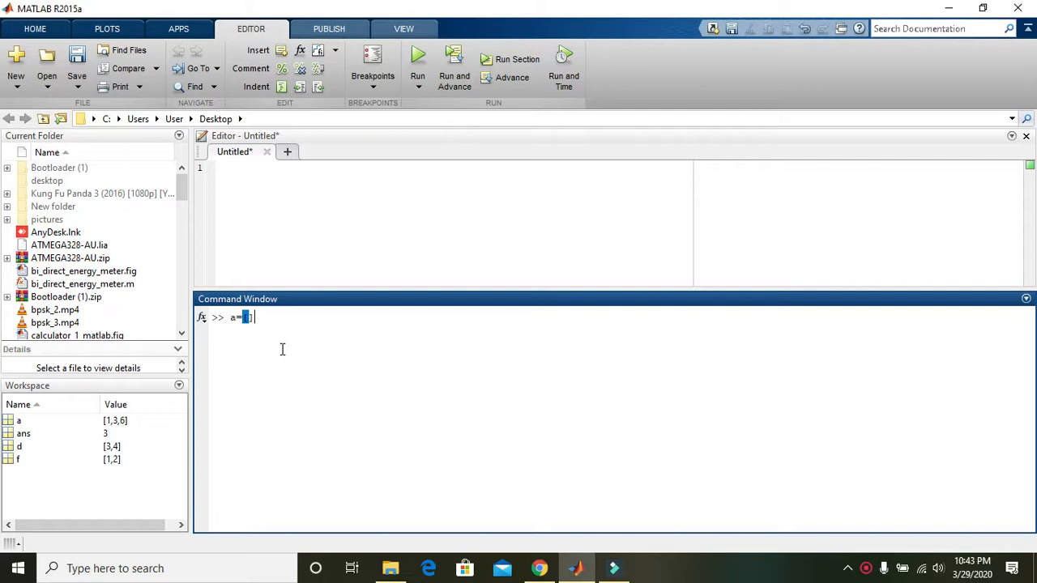
{"action": "type", "text": "1 2 3"}
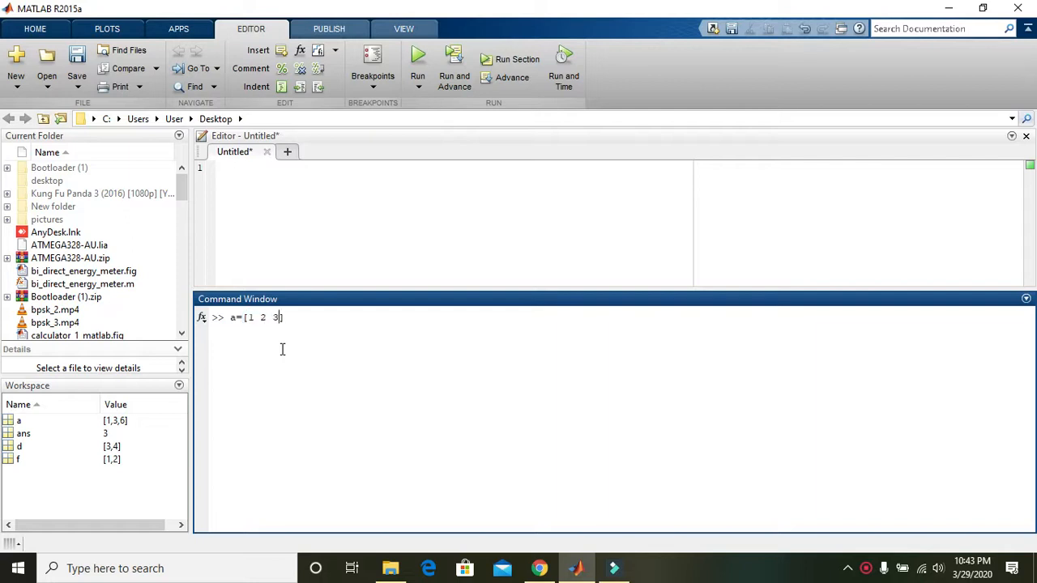
{"action": "type", "text": "]"}
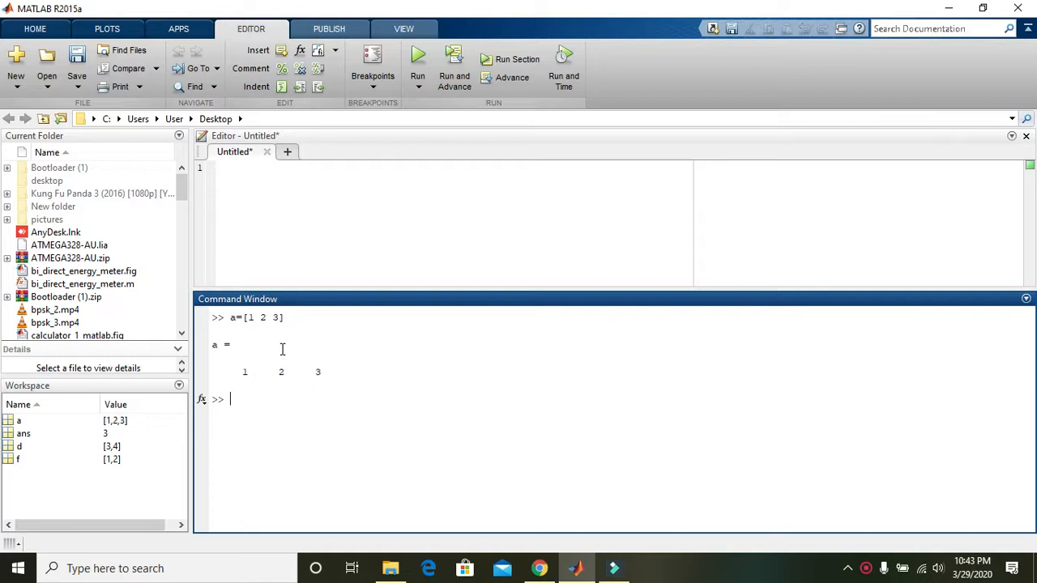
{"action": "type", "text": "length"}
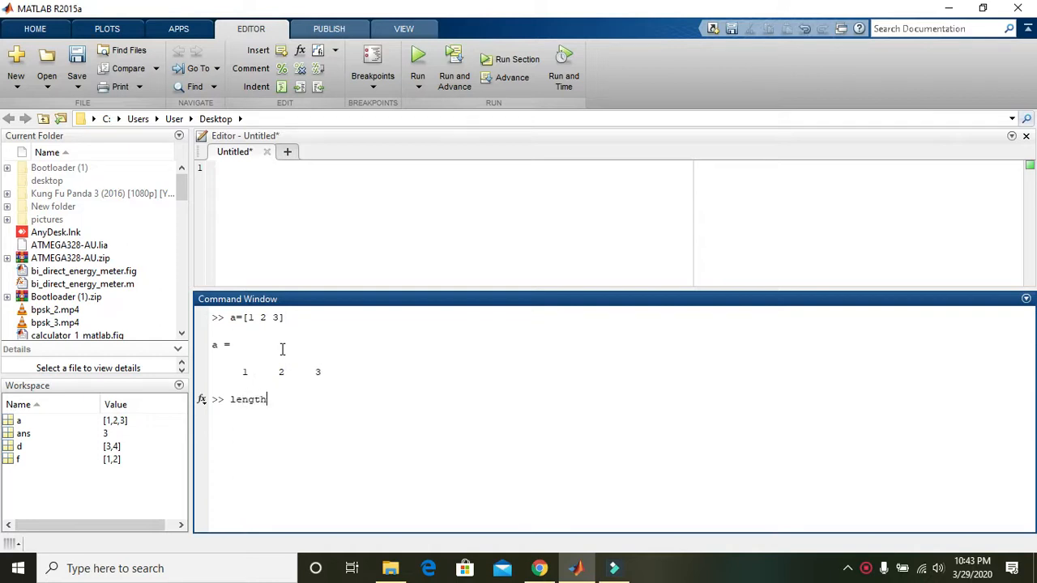
{"action": "type", "text": "(a)"}
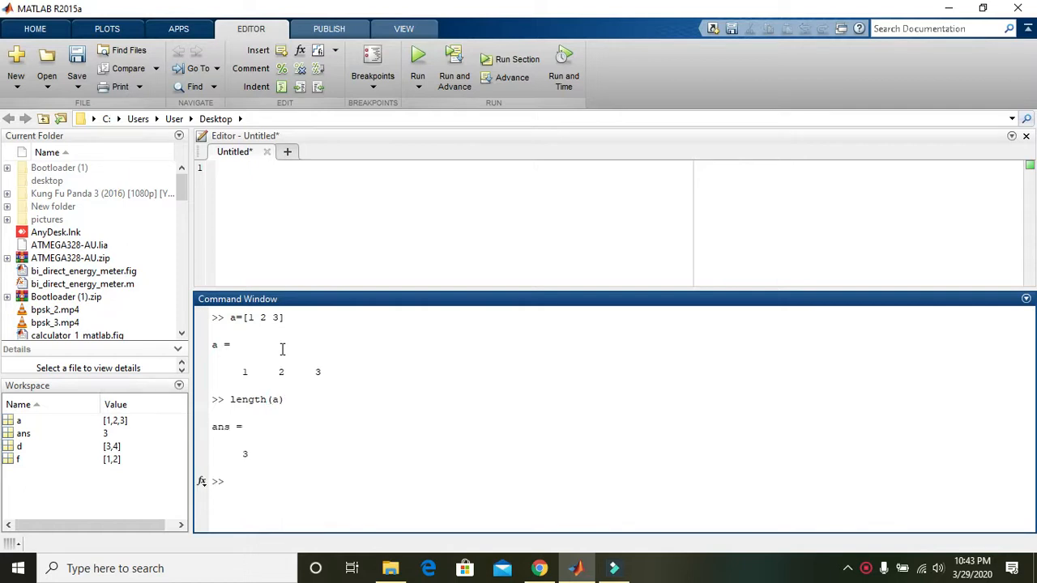
Define vector b = [4 5 6] in the Command Window.
{"action": "type", "text": "b="}
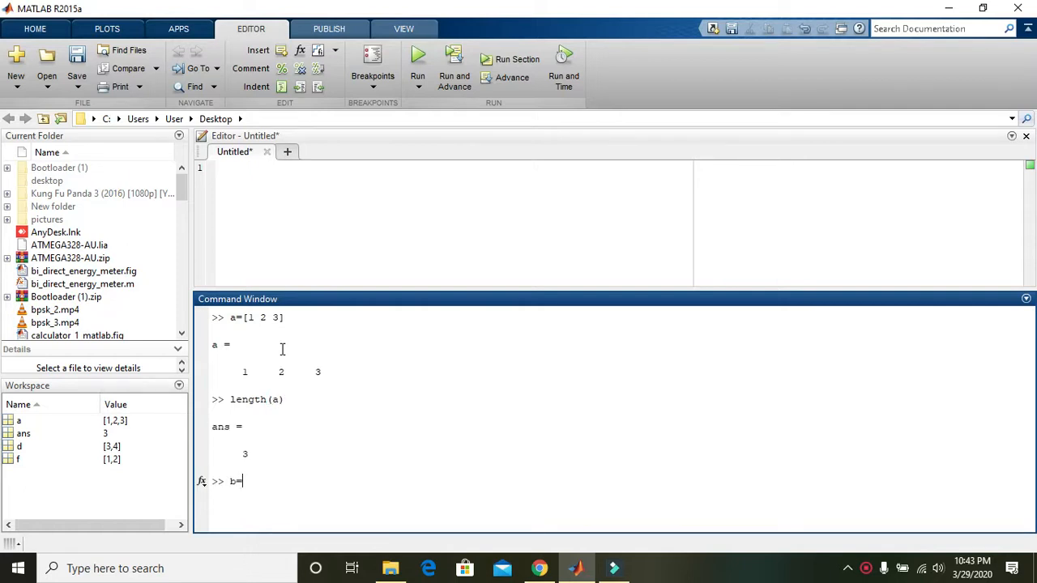
{"action": "type", "text": "[1]"}
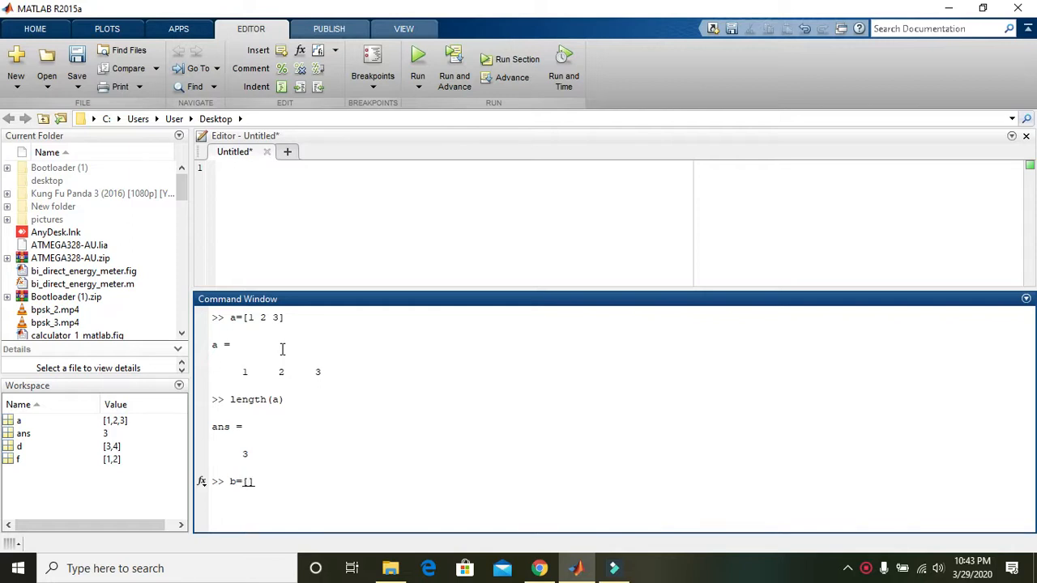
{"action": "type", "text": "4 5 6"}
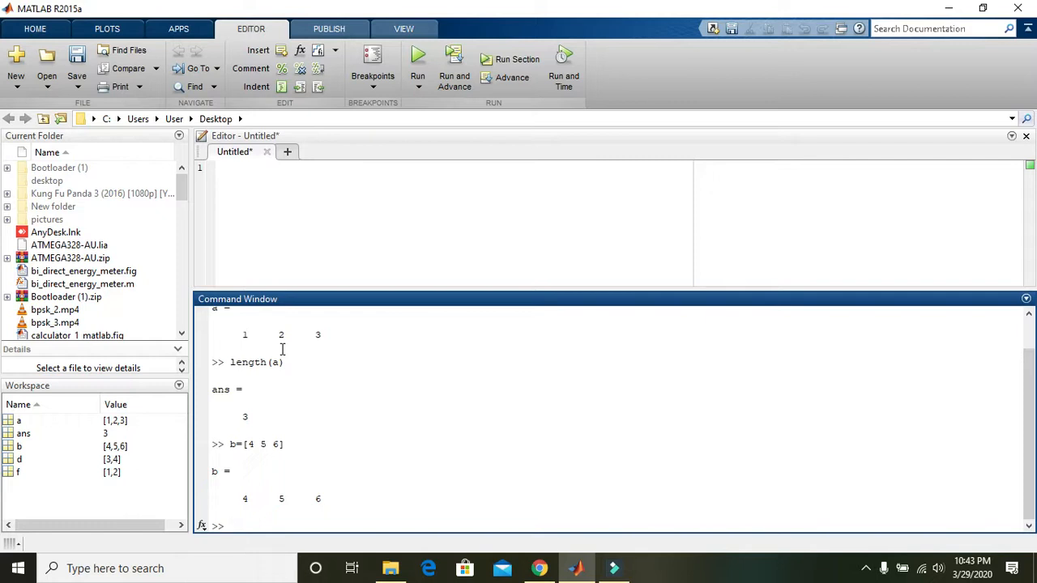
Write dot(a,b) at the prompt without running it.
{"action": "type", "text": "dot"}
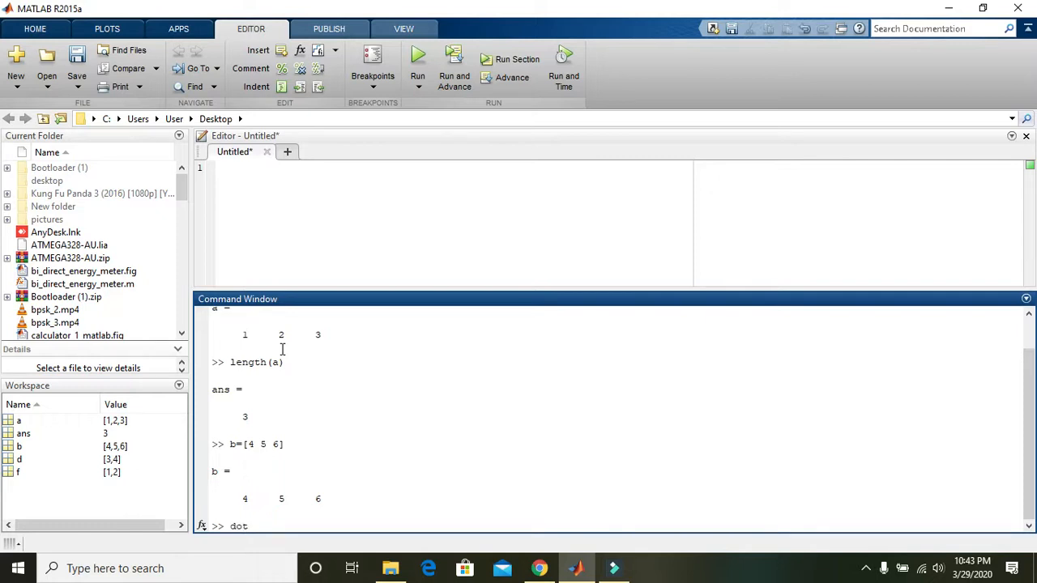
{"action": "type", "text": "(a"}
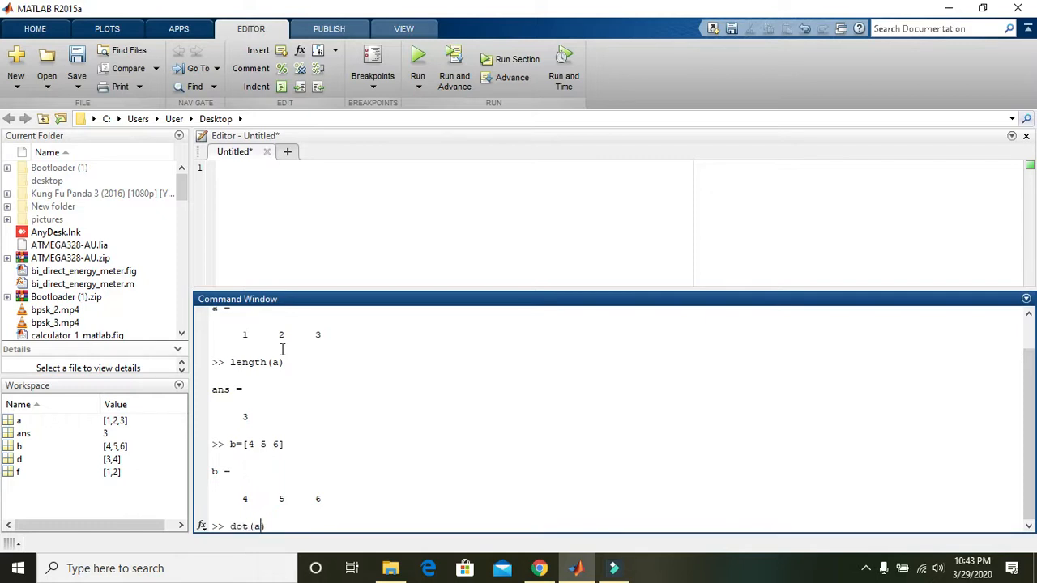
{"action": "type", "text": ",b)"}
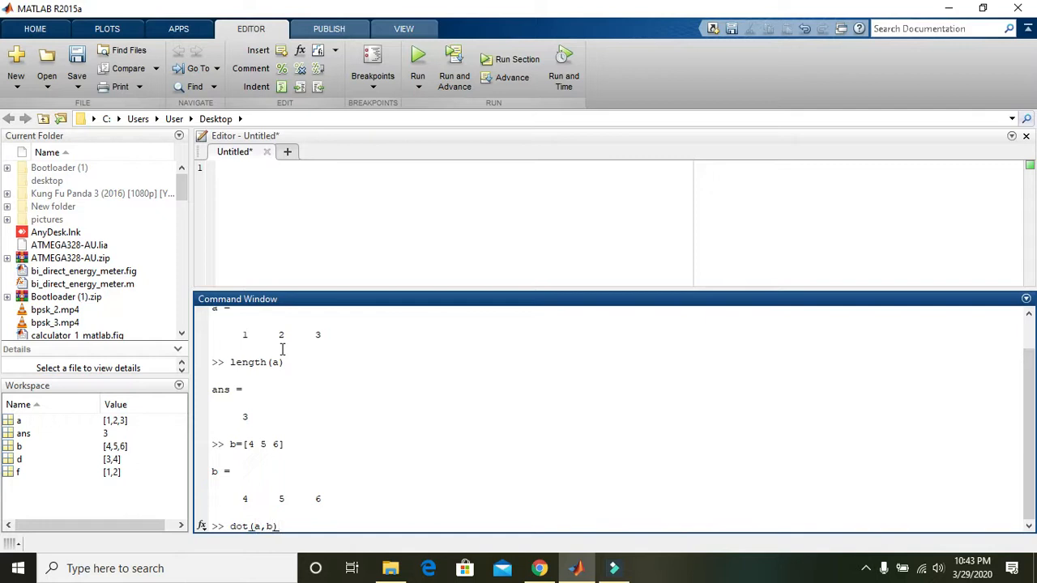